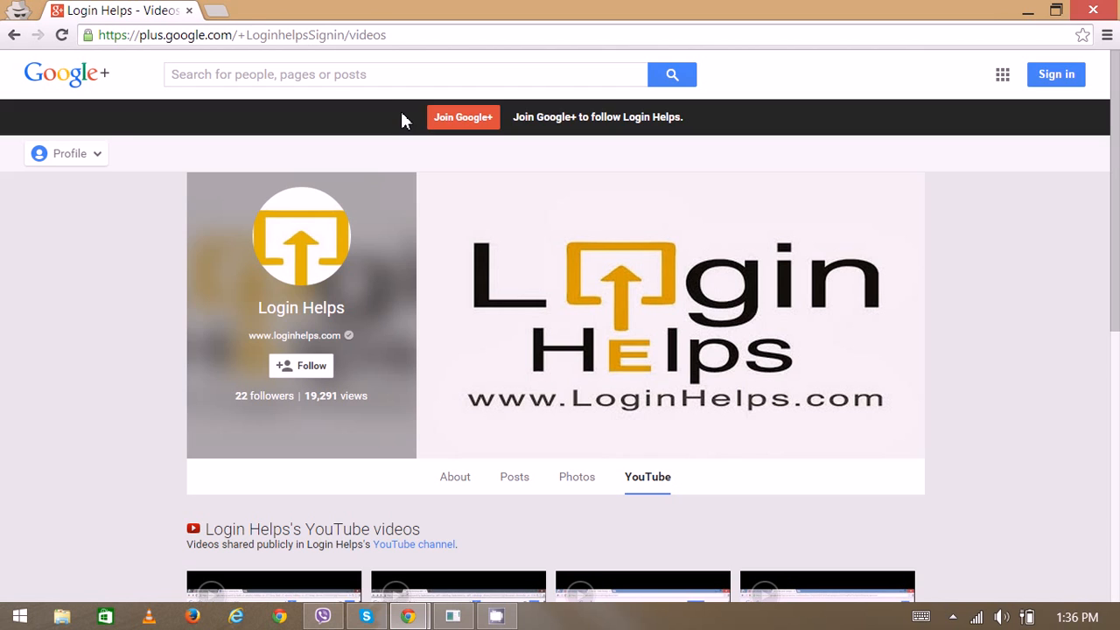
mouse_move(247, 10)
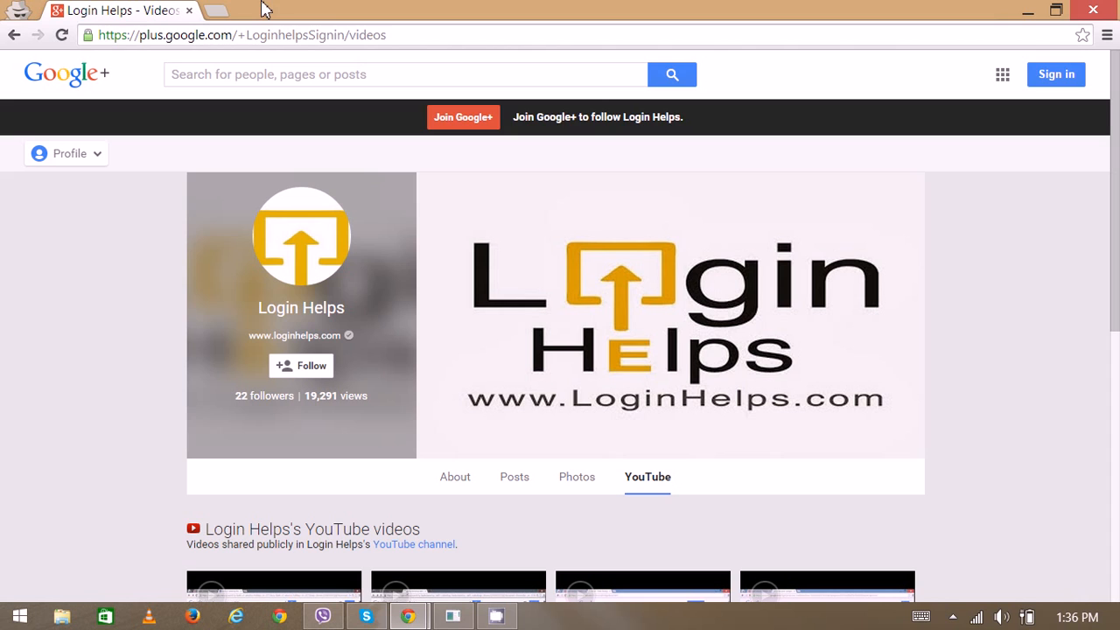
mouse_move(232, 19)
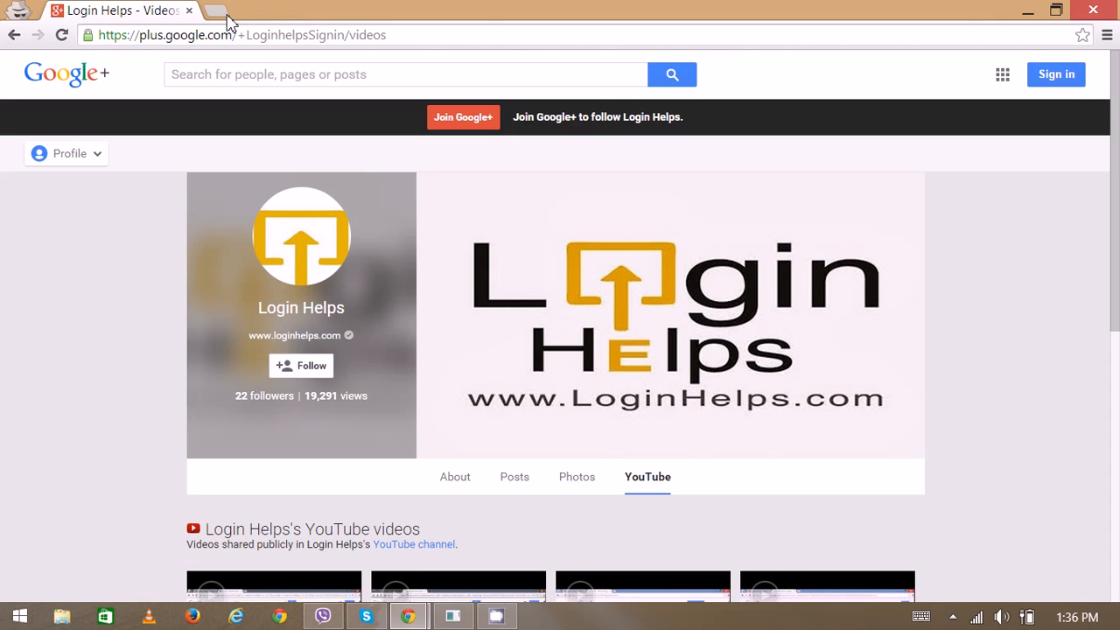
mouse_move(228, 13)
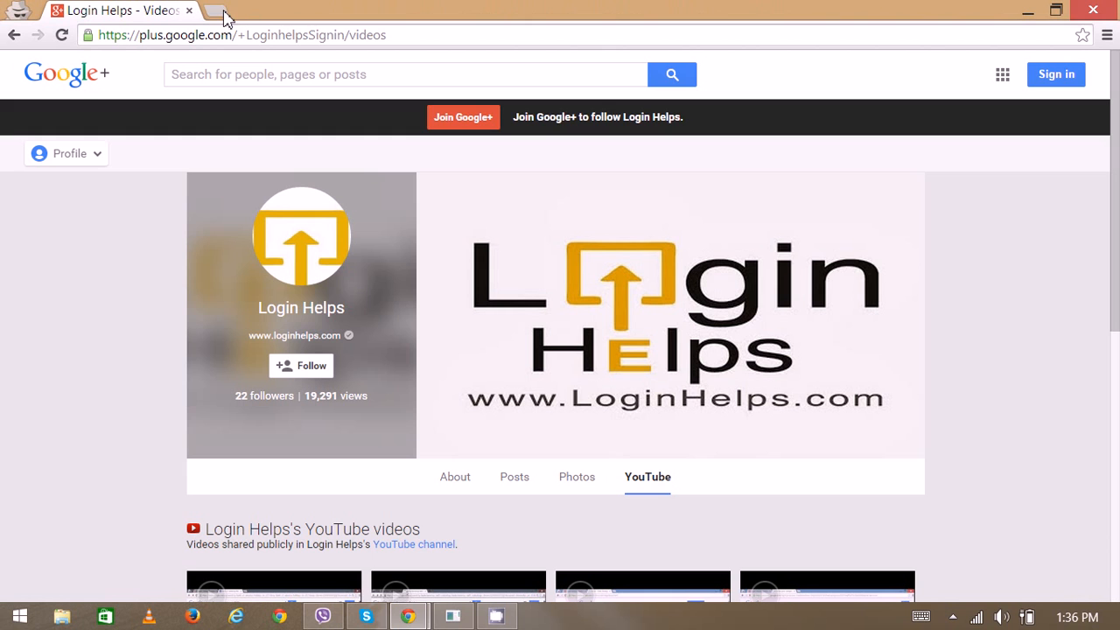
Step: Open a new Chrome tab and go to the Gmail address to reach sign-in
click(223, 13)
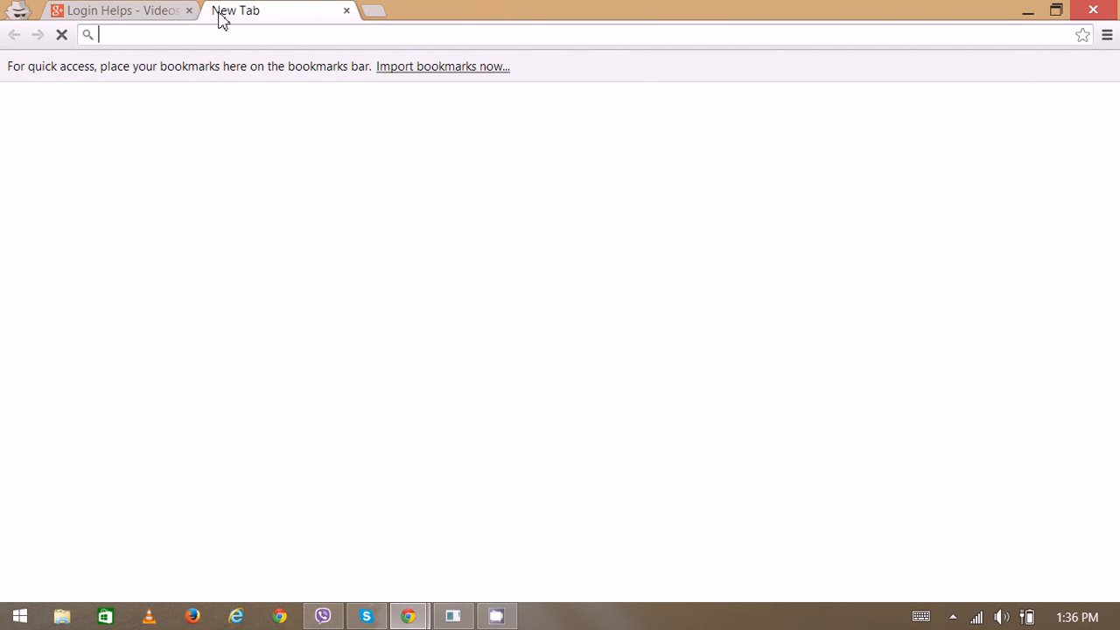
text(ww)
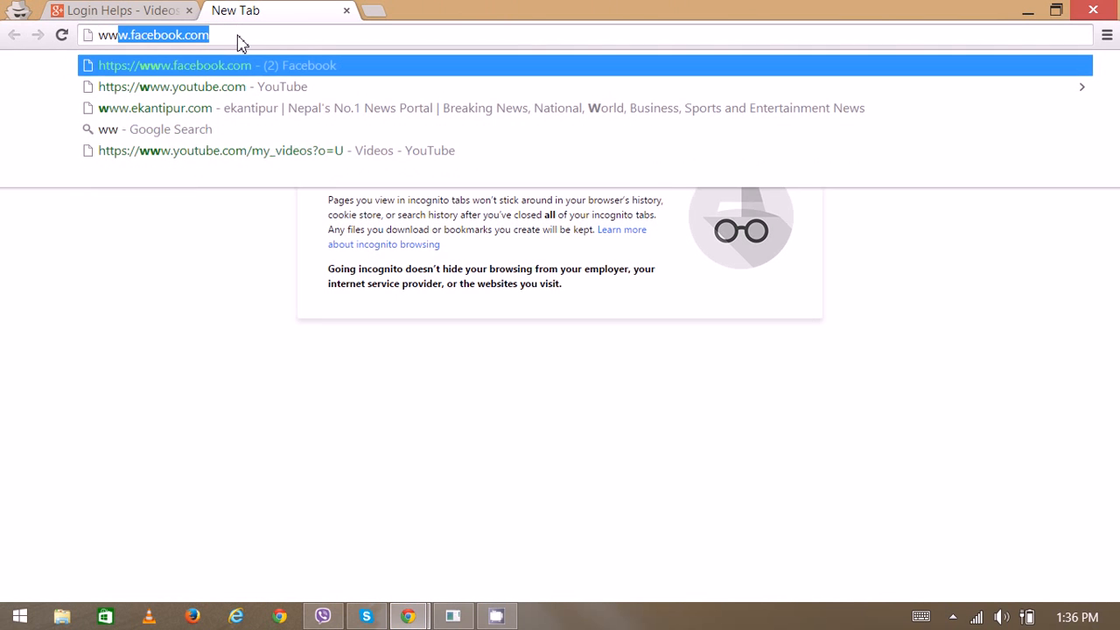
text(www.g)
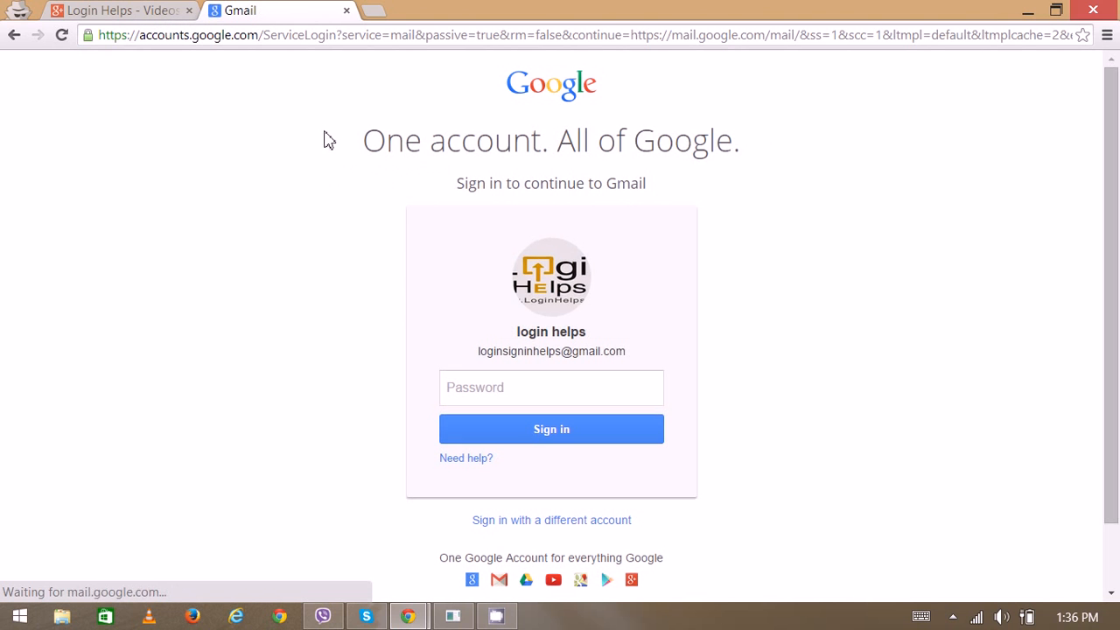
Step: Enter the account password and submit it to reach the inbox
click(551, 387)
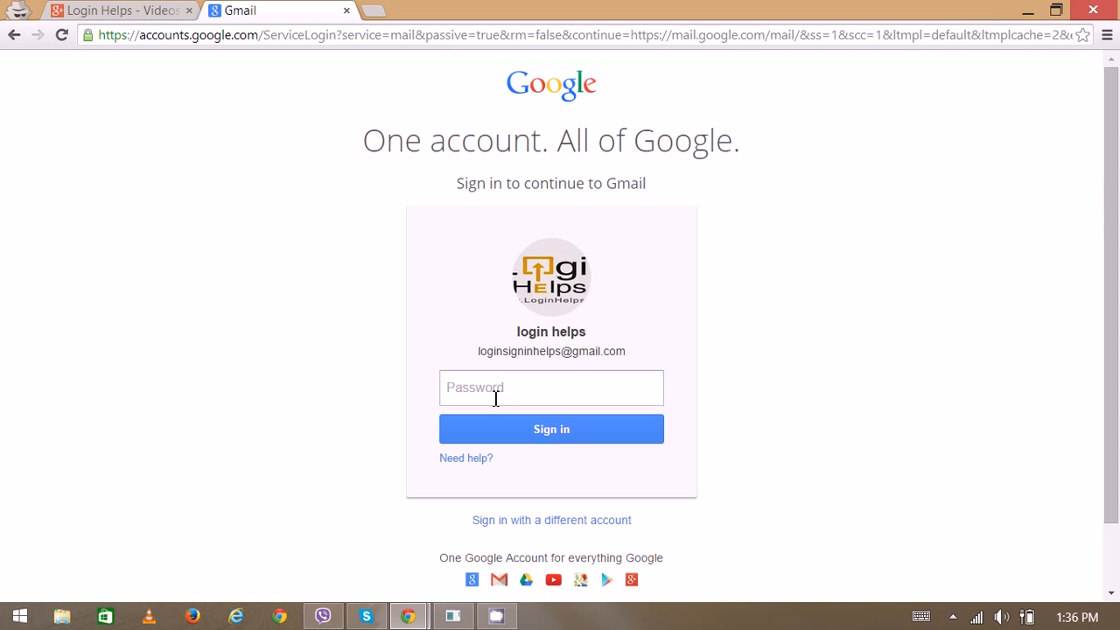
click(551, 388)
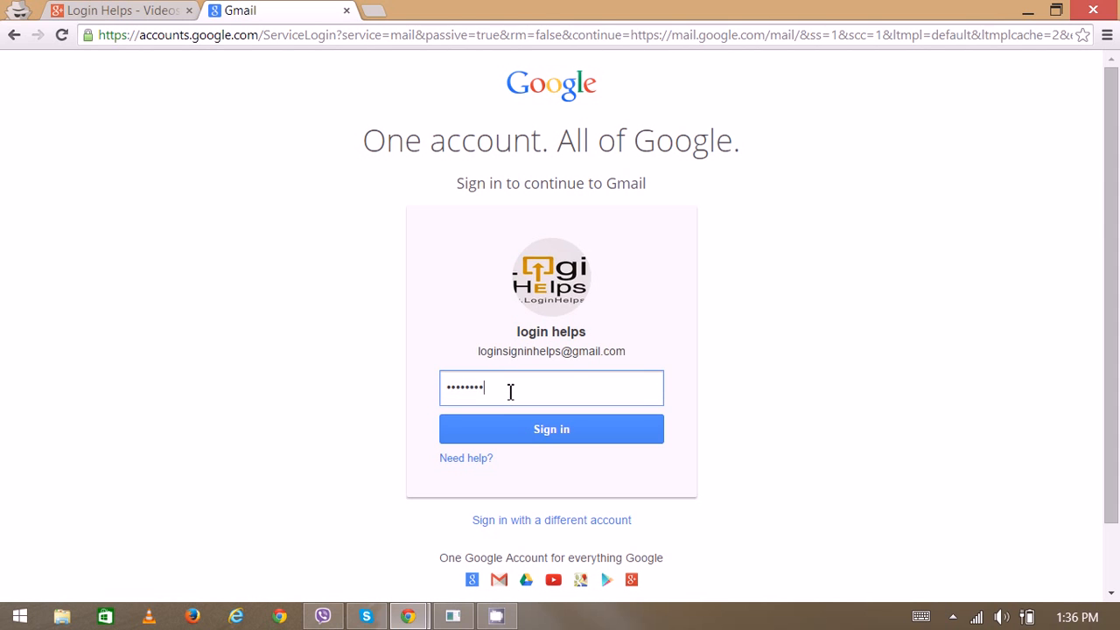
click(551, 429)
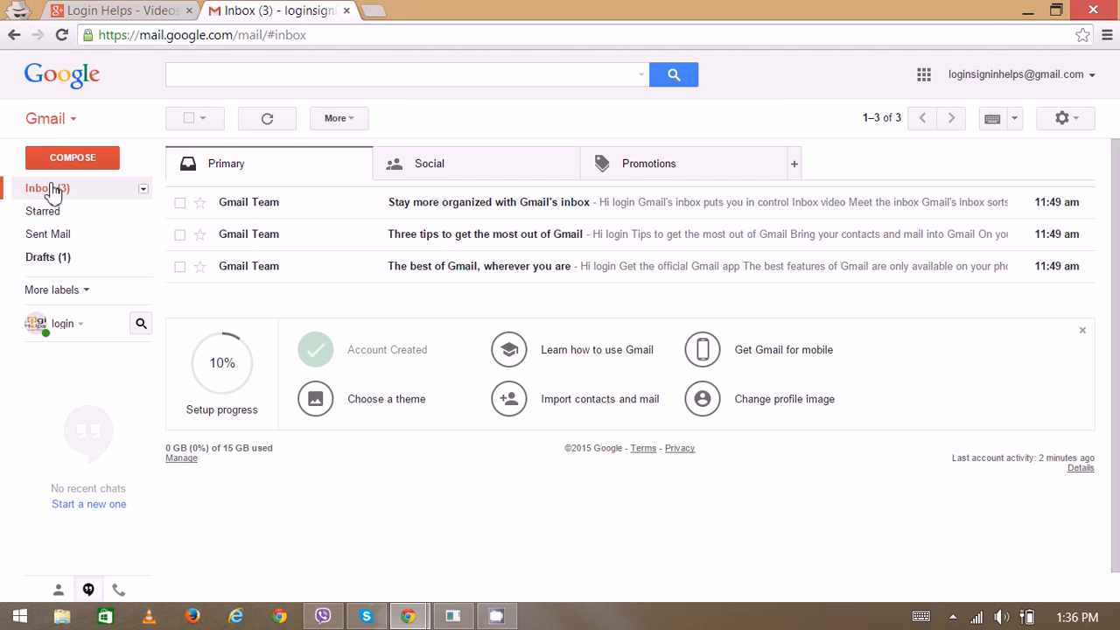
mouse_move(130, 238)
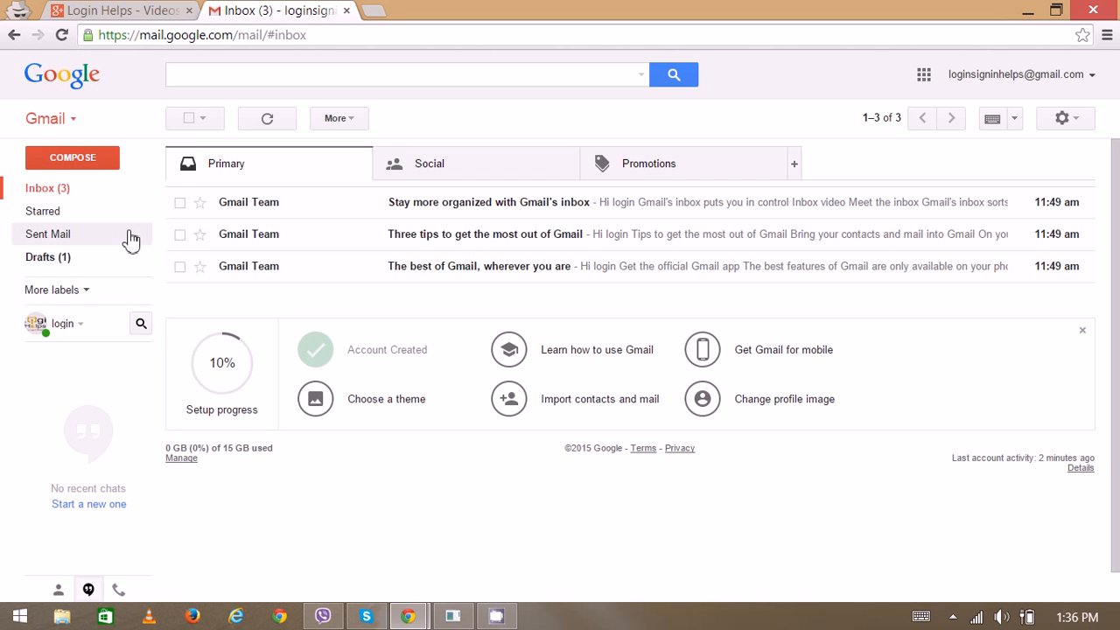
mouse_move(73, 166)
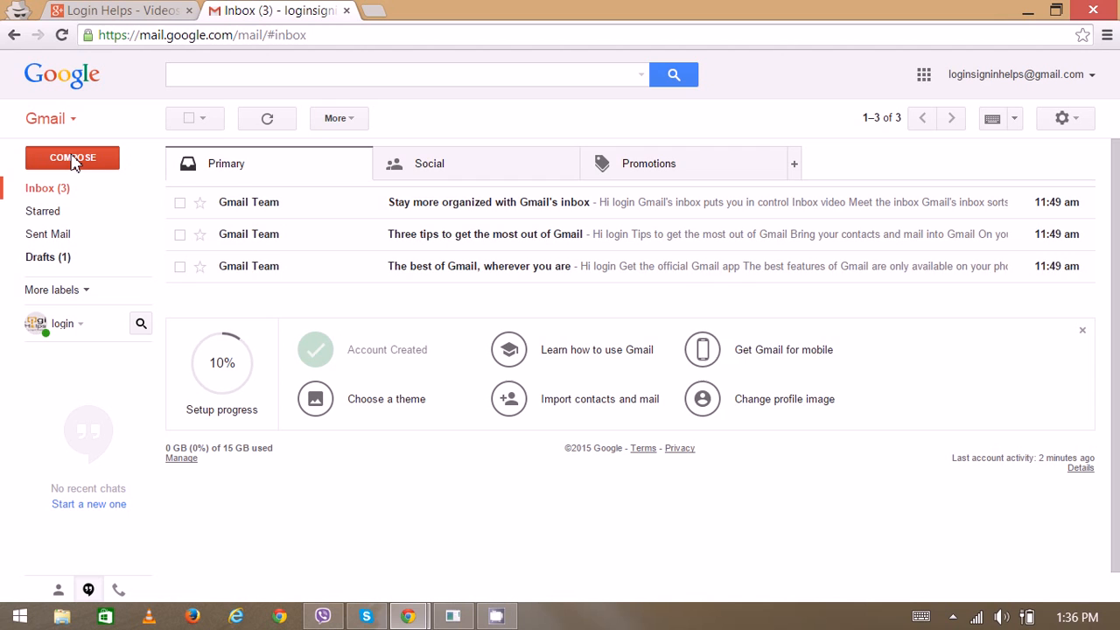
Step: Open a blank new message window with the COMPOSE button
click(72, 157)
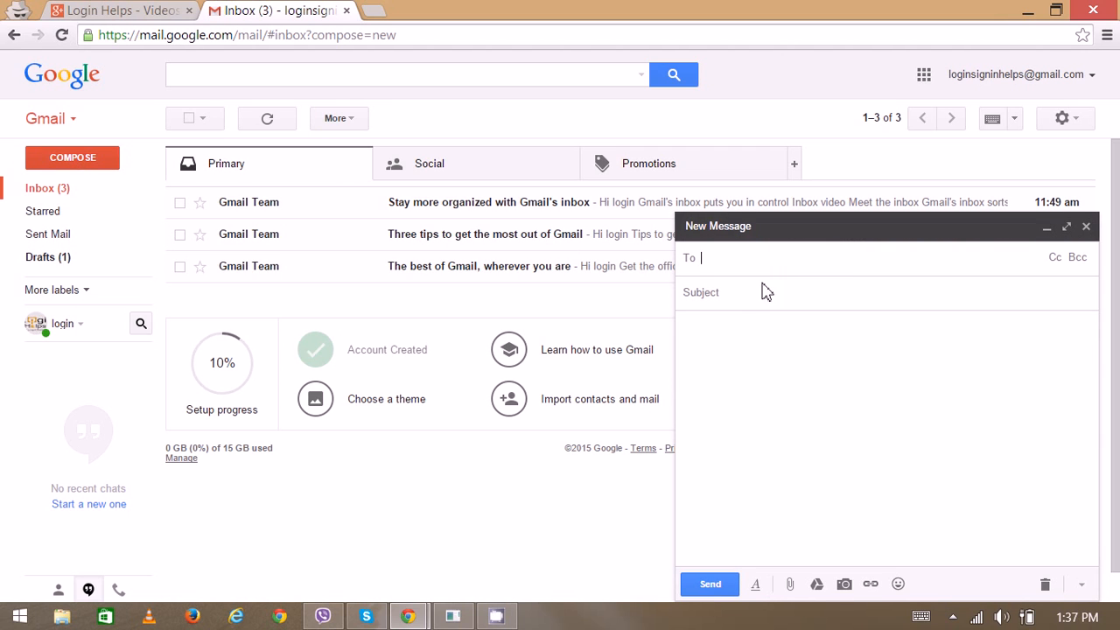
mouse_move(791, 430)
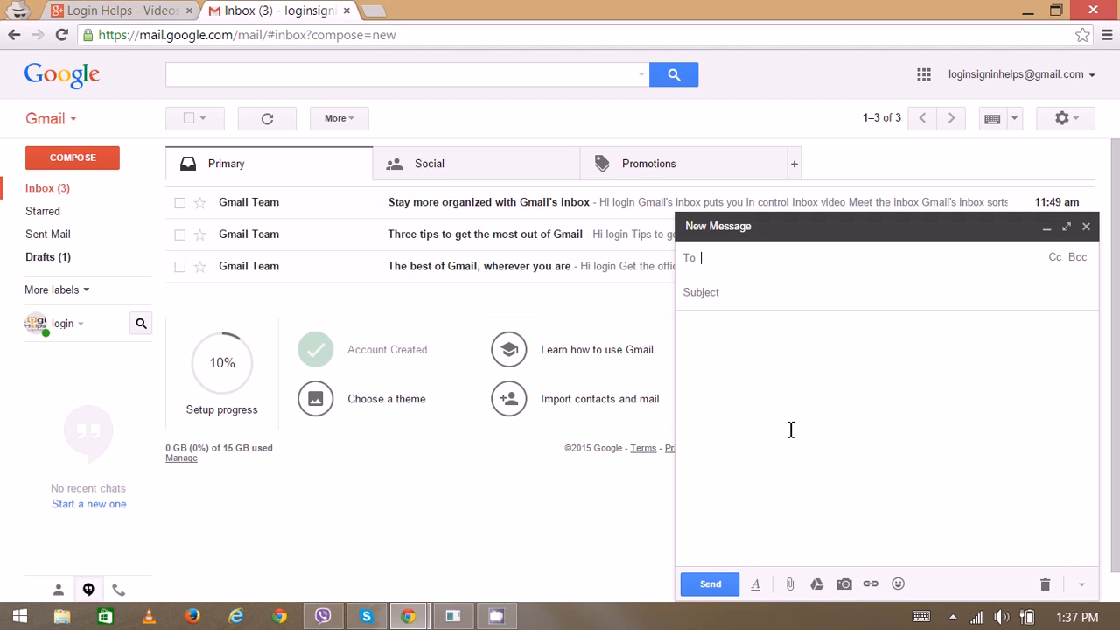
mouse_move(798, 370)
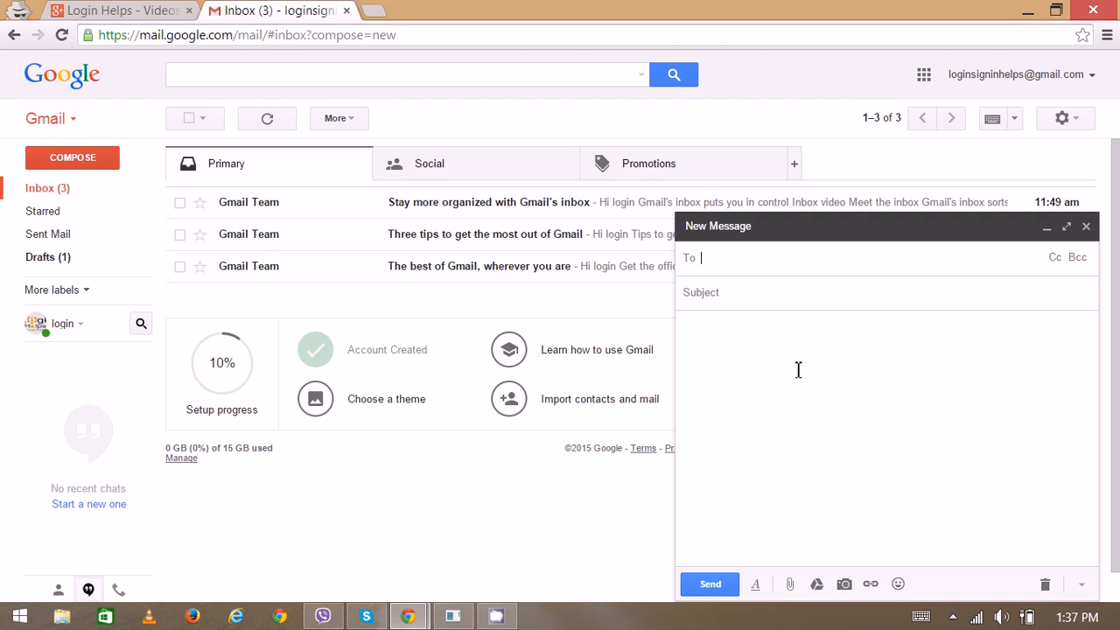
mouse_move(715, 594)
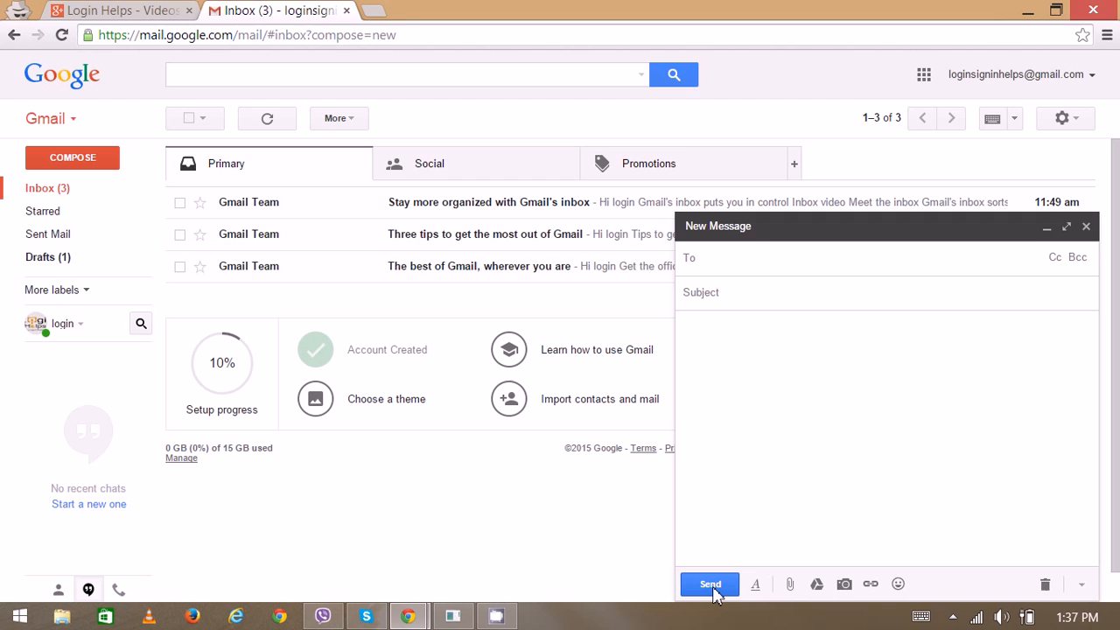
mouse_move(580, 545)
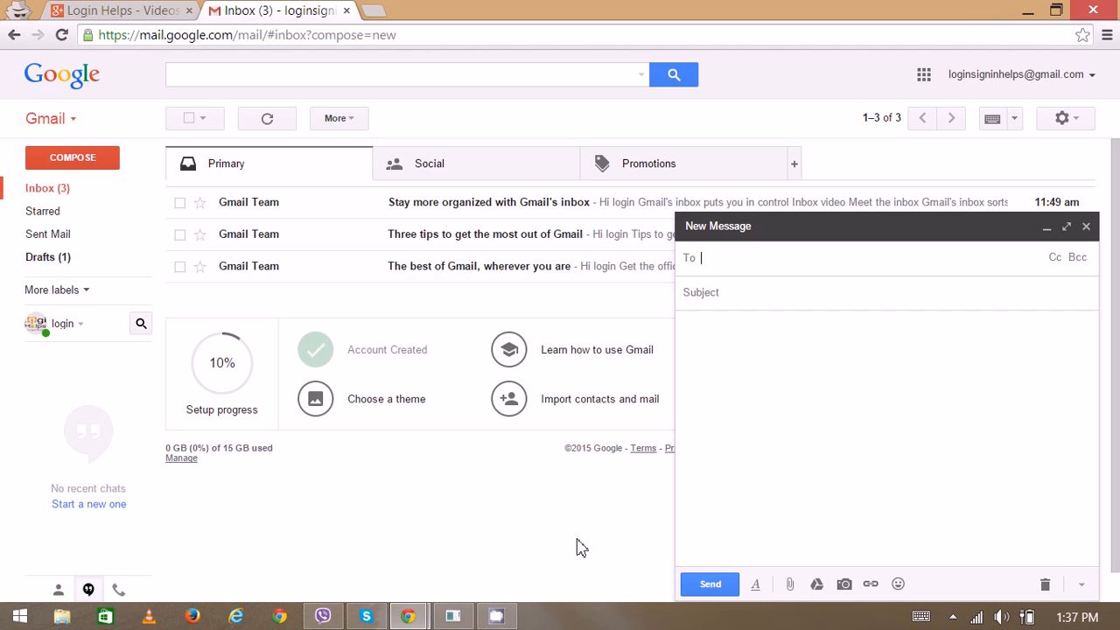
mouse_move(481, 323)
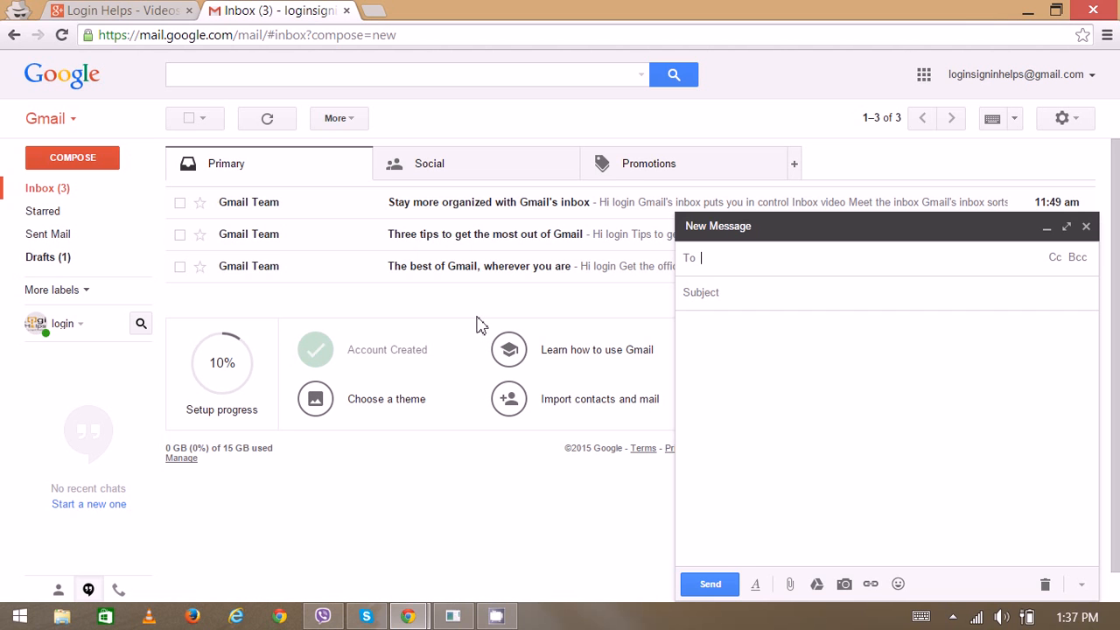
mouse_move(490, 420)
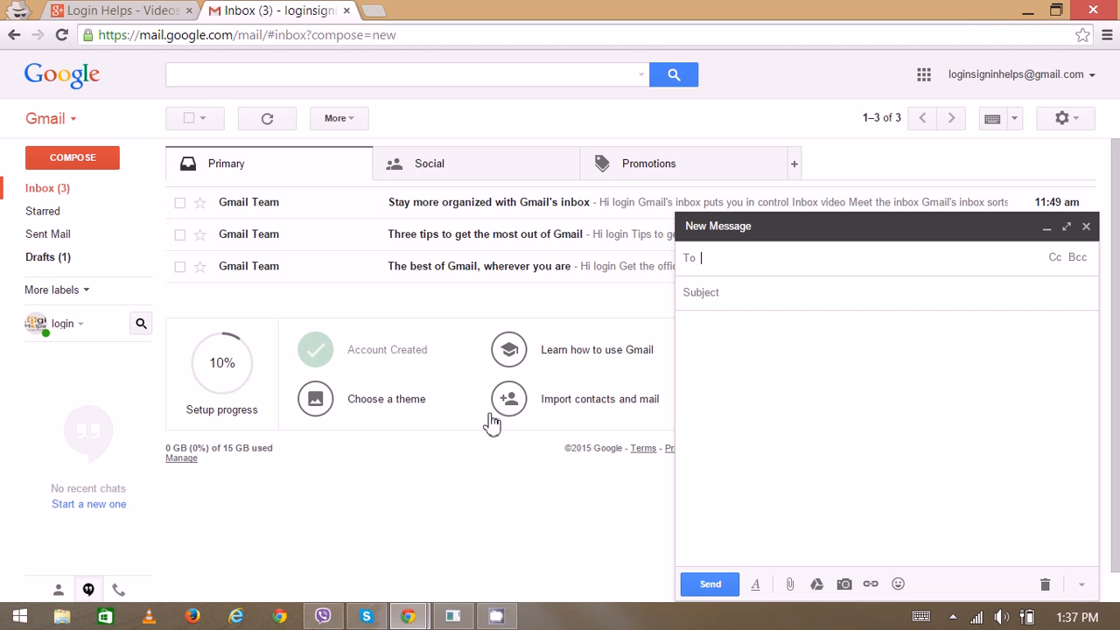